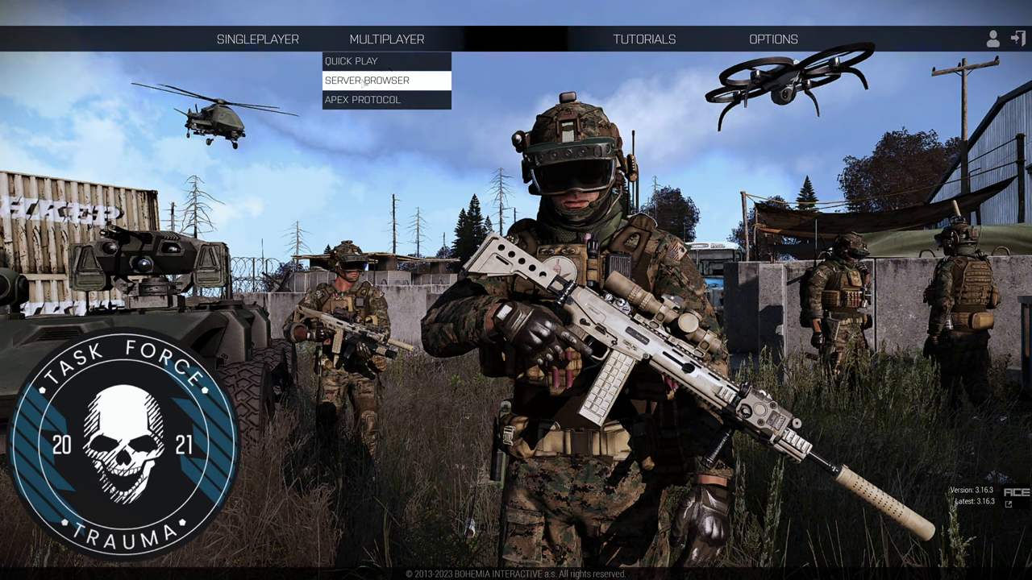
Browse the multiplayer server list to find a session to join.
click(366, 80)
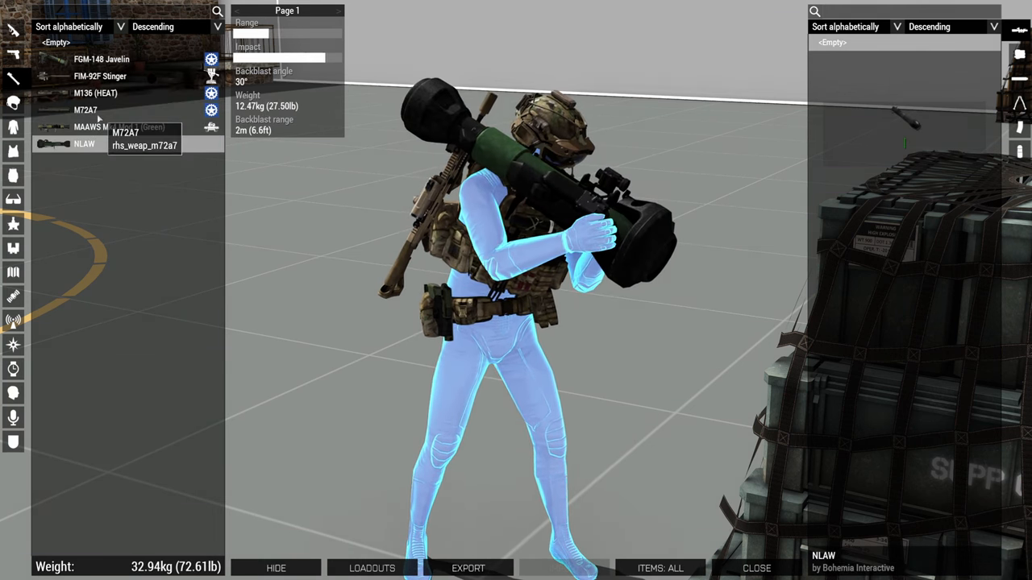
click(99, 76)
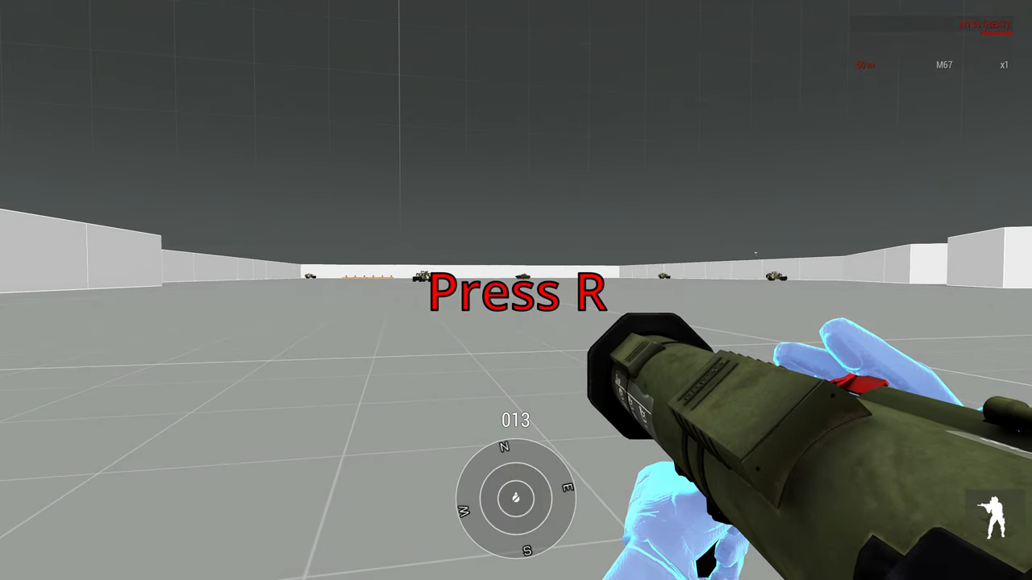
Raise the M136 sights, range them to 250 m, and fire at the vehicle target.
key(r)
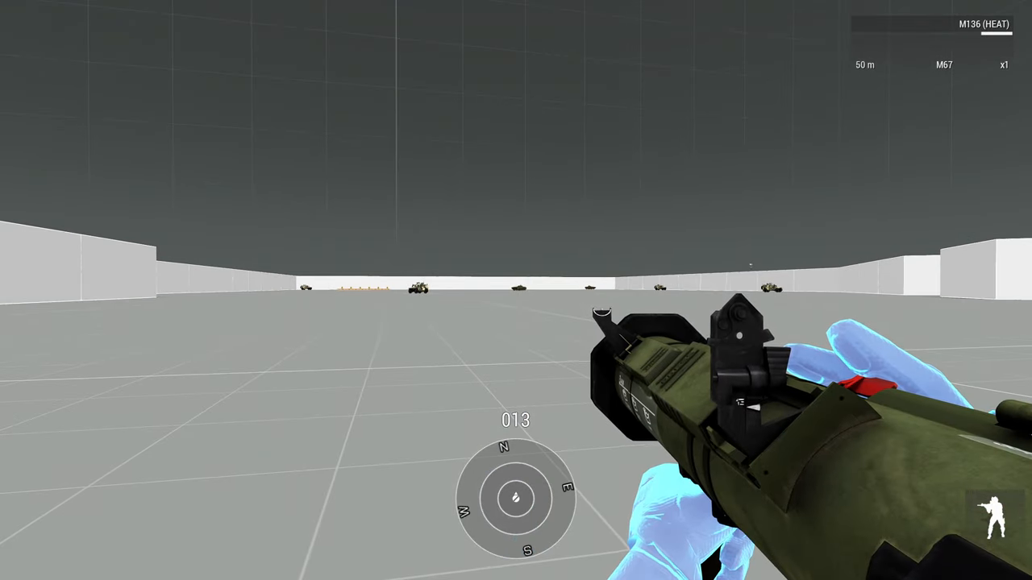
mouse_move(516, 290)
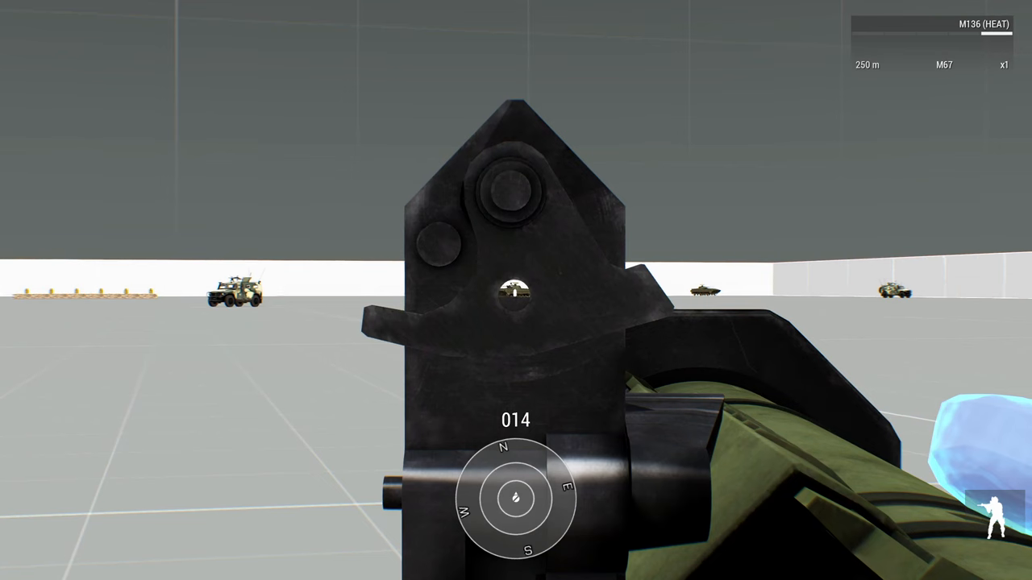
click(516, 290)
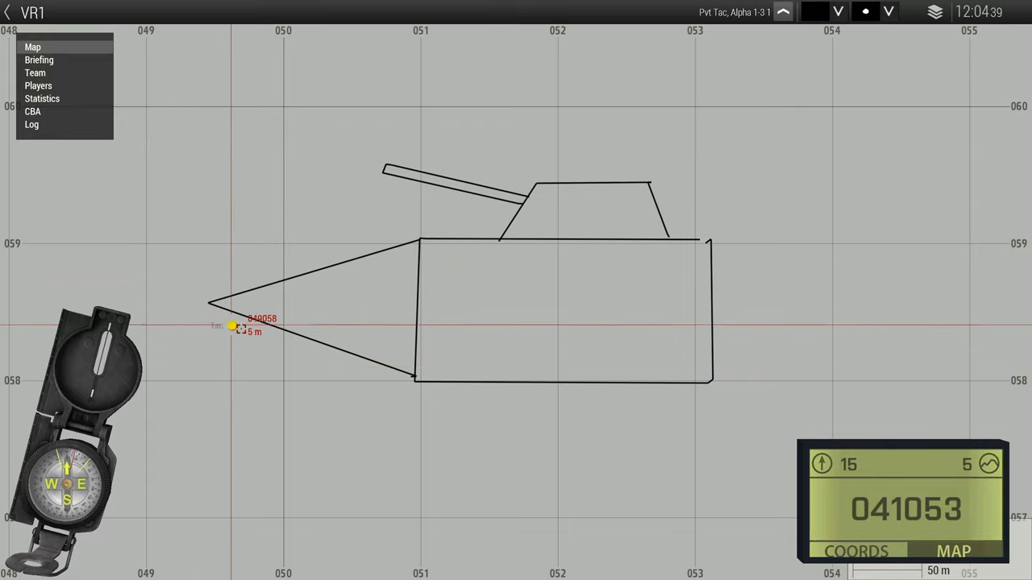
mouse_move(677, 225)
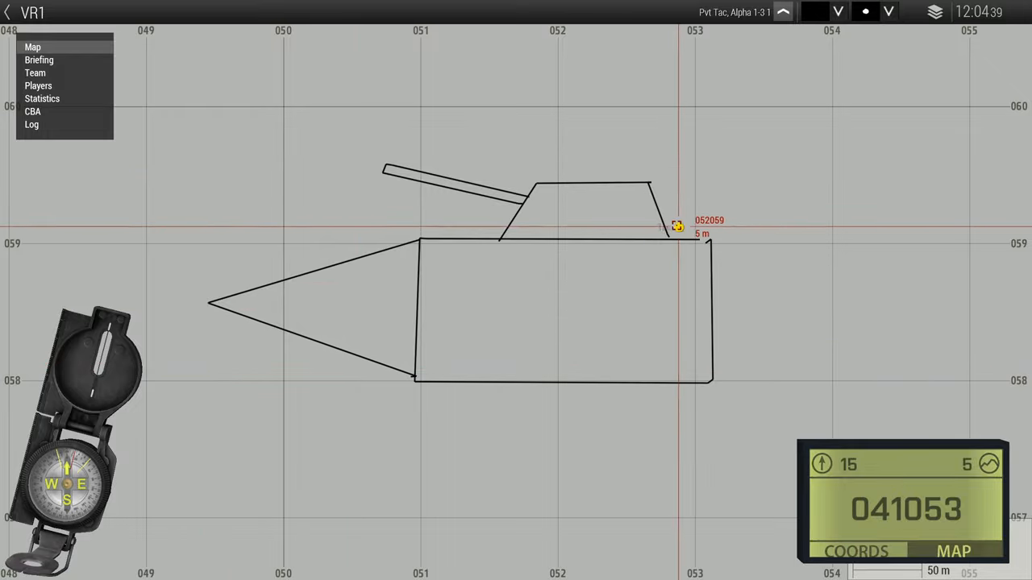
mouse_move(508, 185)
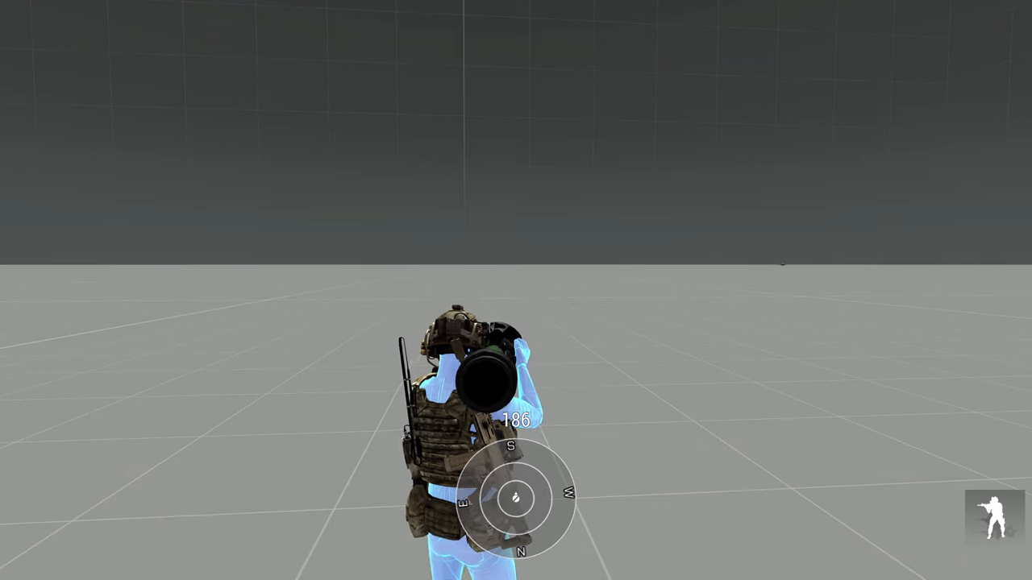
Lock the NLAW onto the tank with Ctrl+Tab and fire at it.
key(ctrl+Tab)
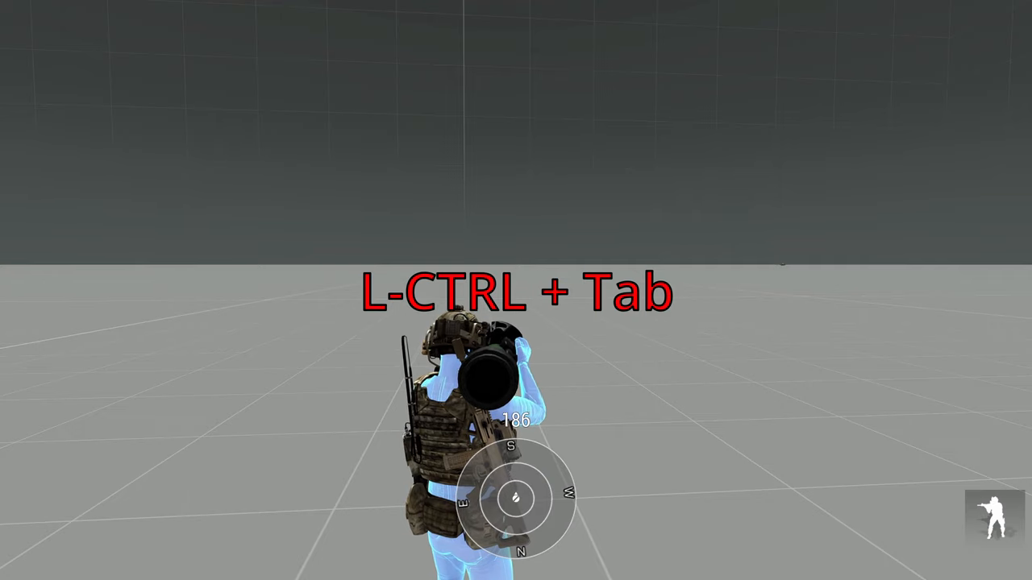
key(ctrl+tab)
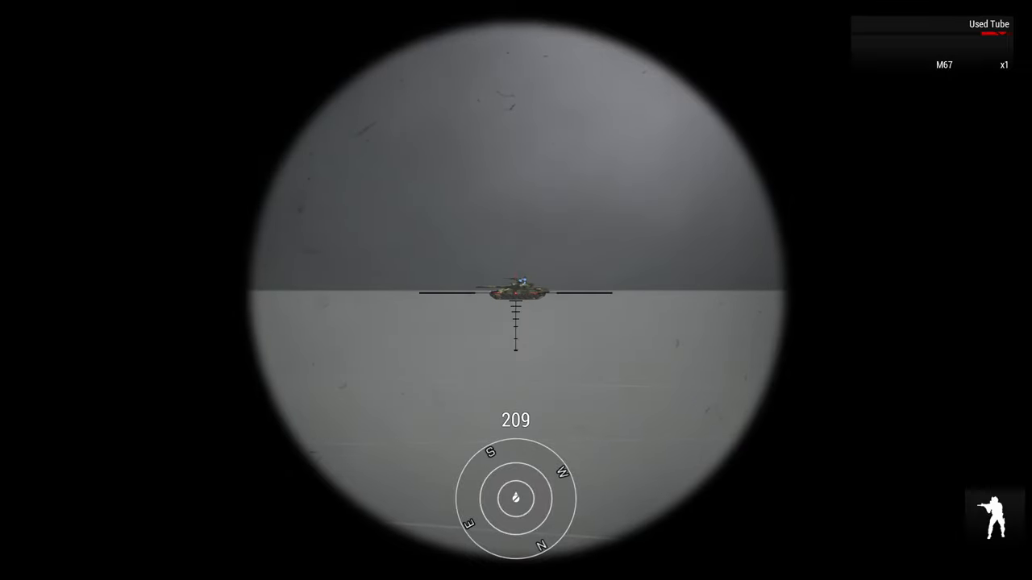
click(516, 291)
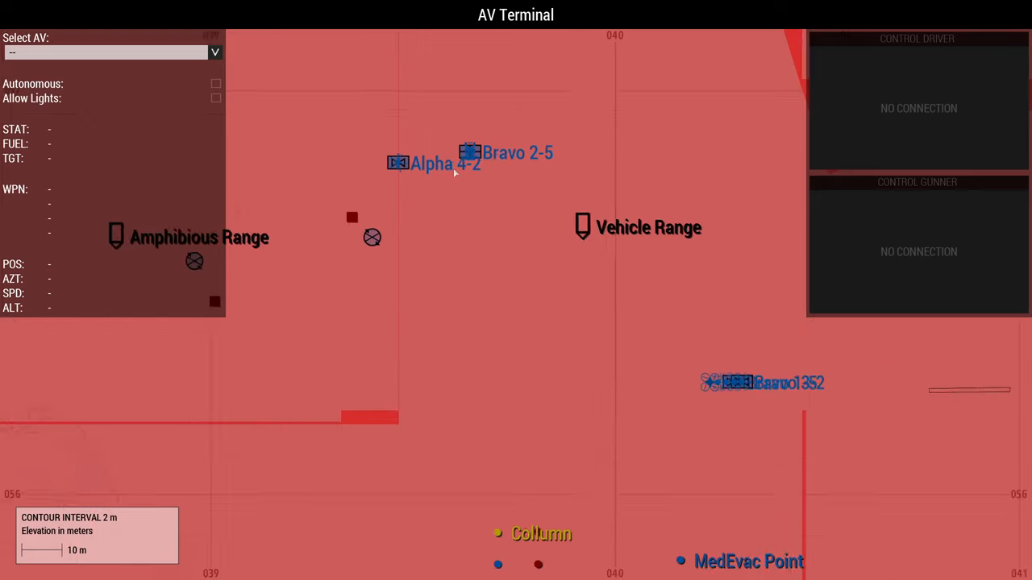
Connect to the Bravo 1-4 Darter, toggle autonomous mode off and on, then release control.
click(474, 148)
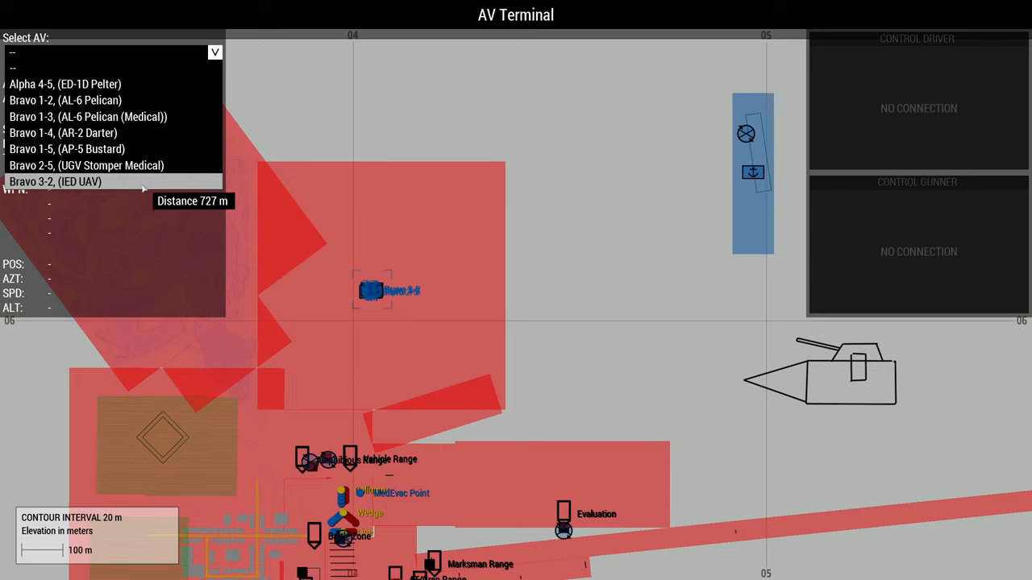
mouse_move(86, 165)
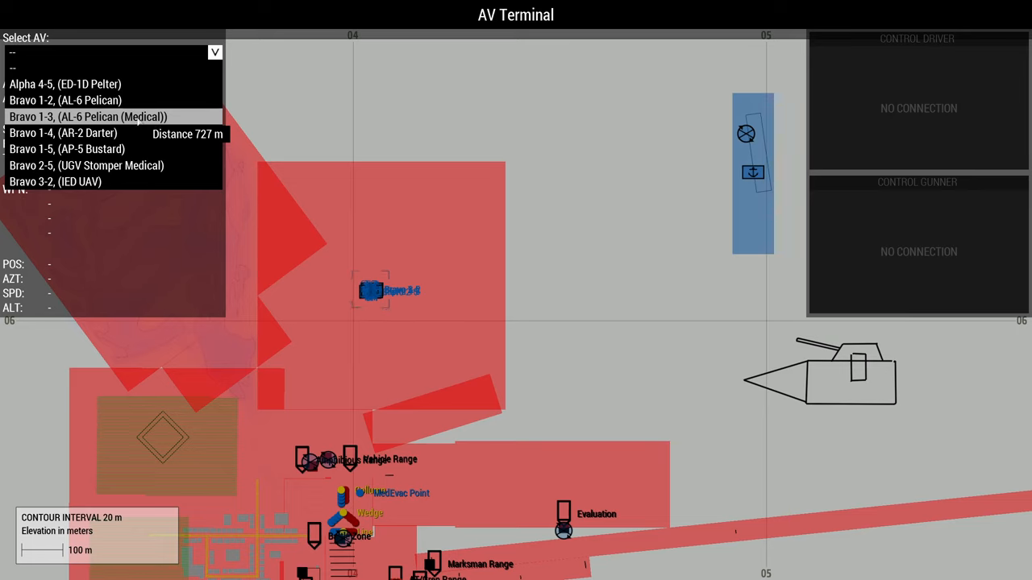
click(62, 132)
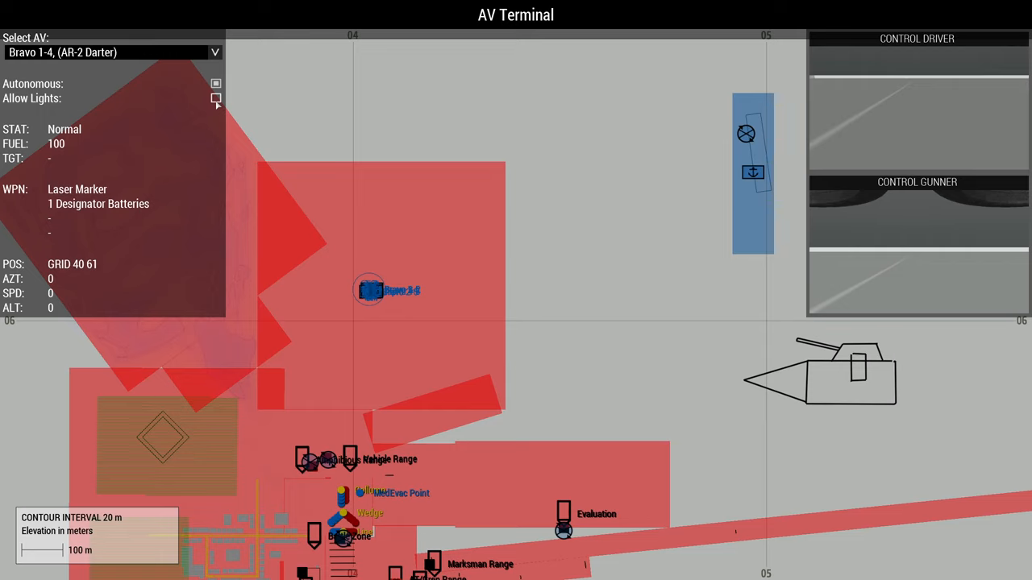
click(216, 98)
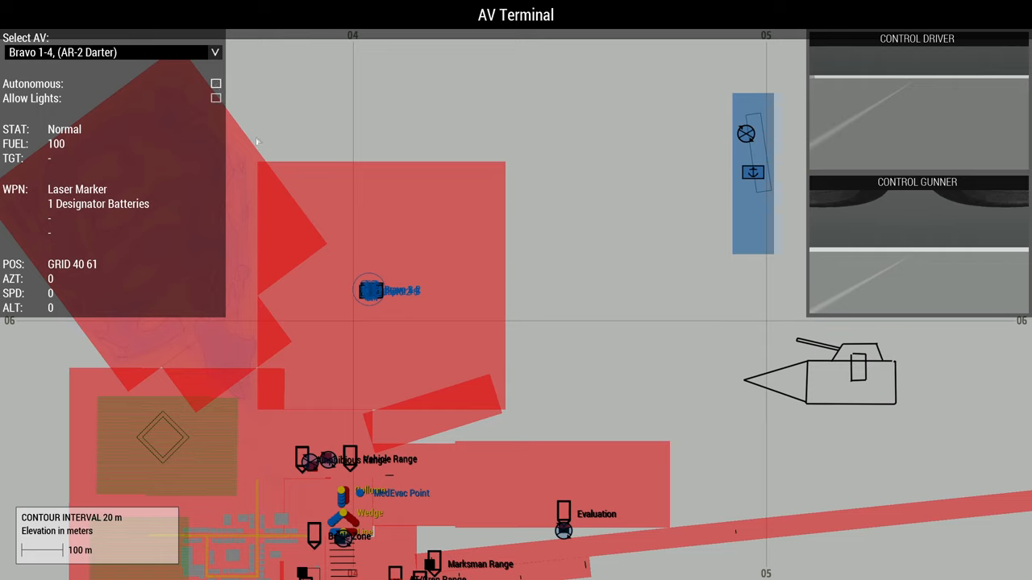
mouse_move(54, 90)
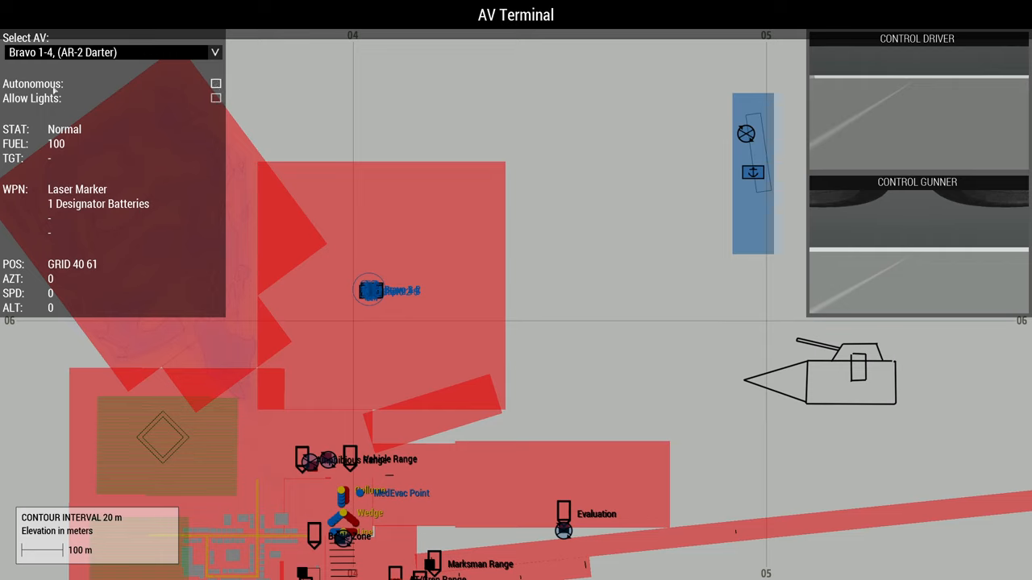
click(215, 83)
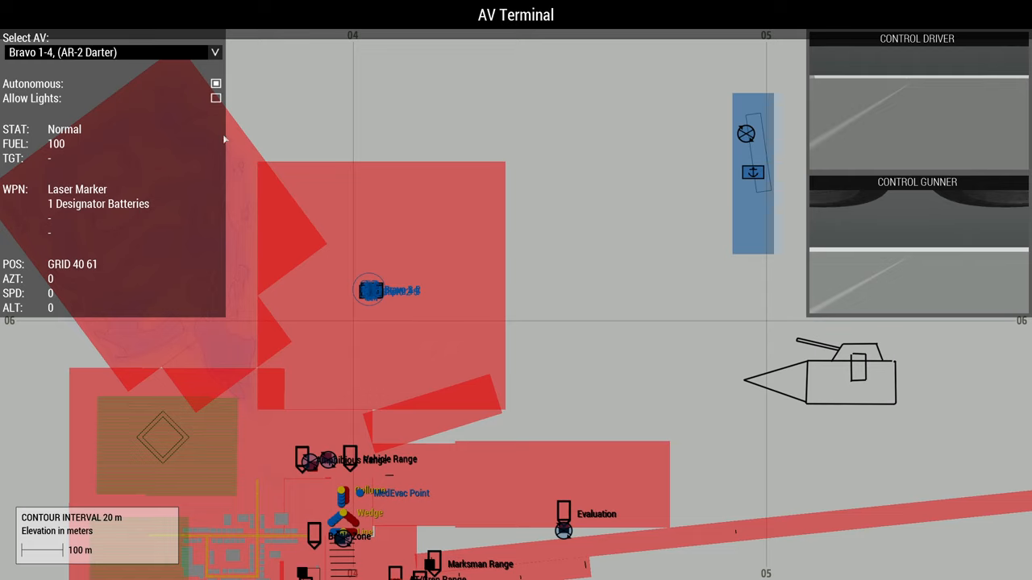
mouse_move(242, 190)
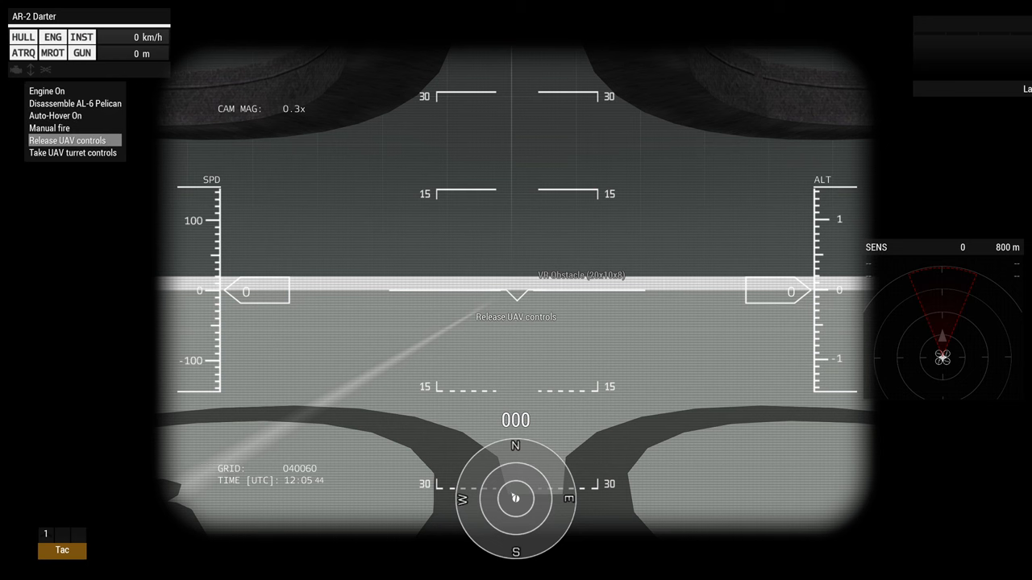
click(67, 140)
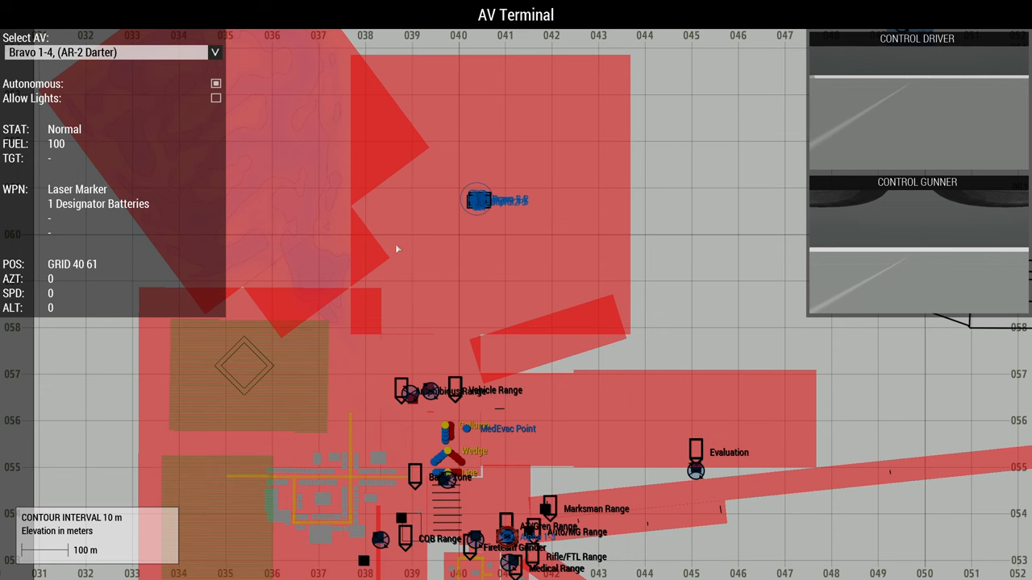
Place a new Darter waypoint on the terminal map and review its waypoint type options.
click(407, 275)
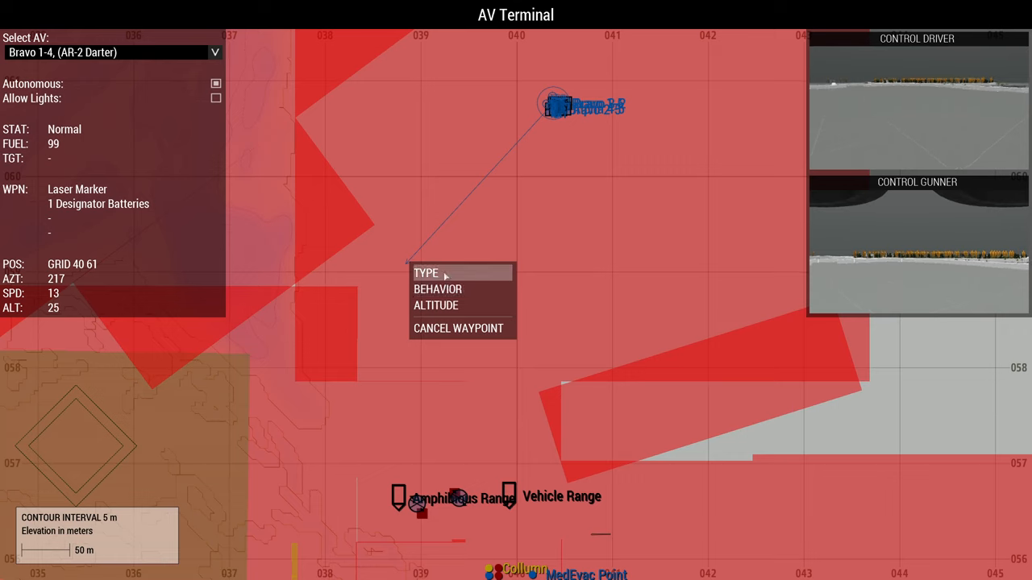
click(425, 273)
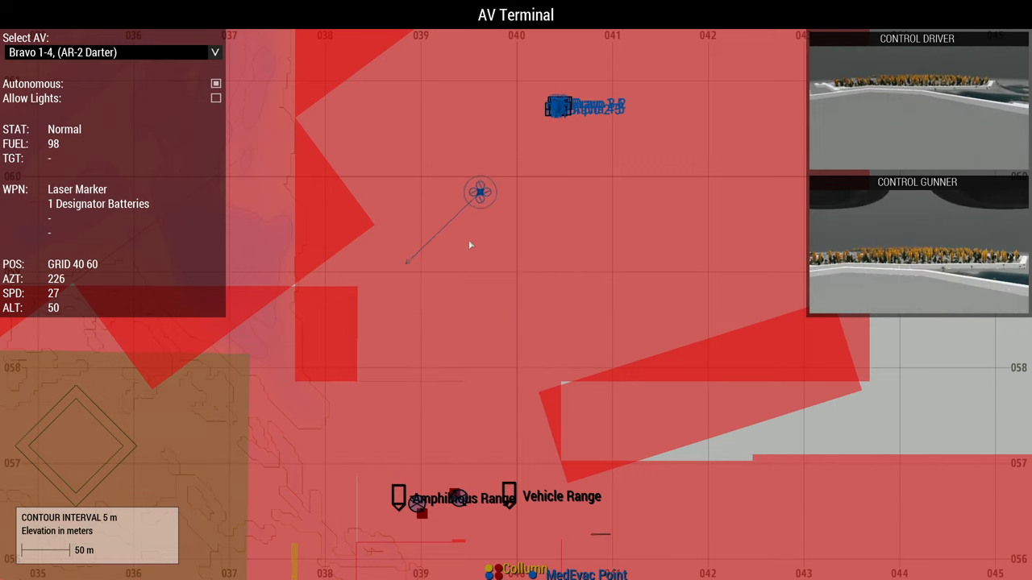
scroll(down, 3)
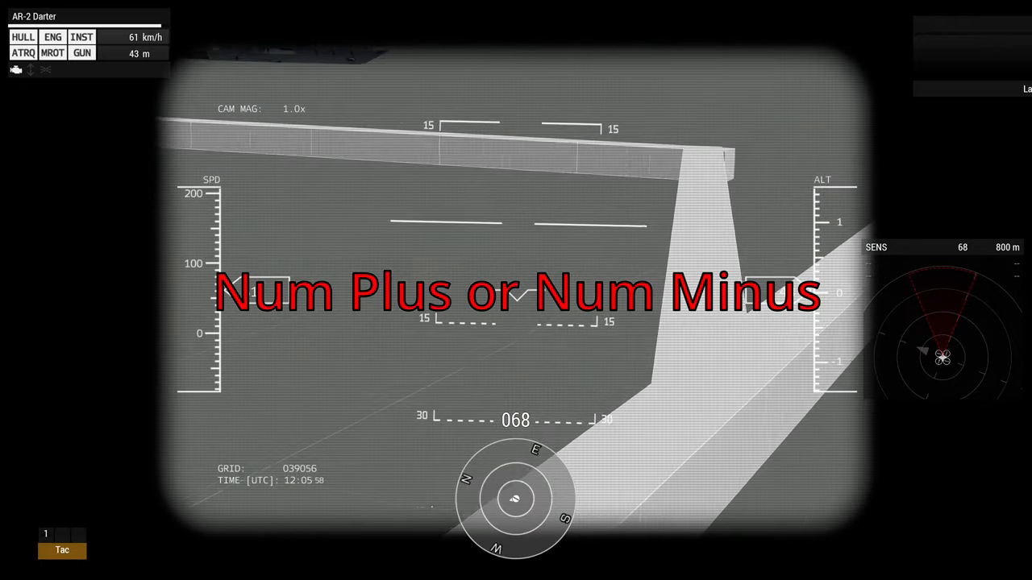
Leave the Darter's camera view and return to the UAV terminal map.
key(num_minus)
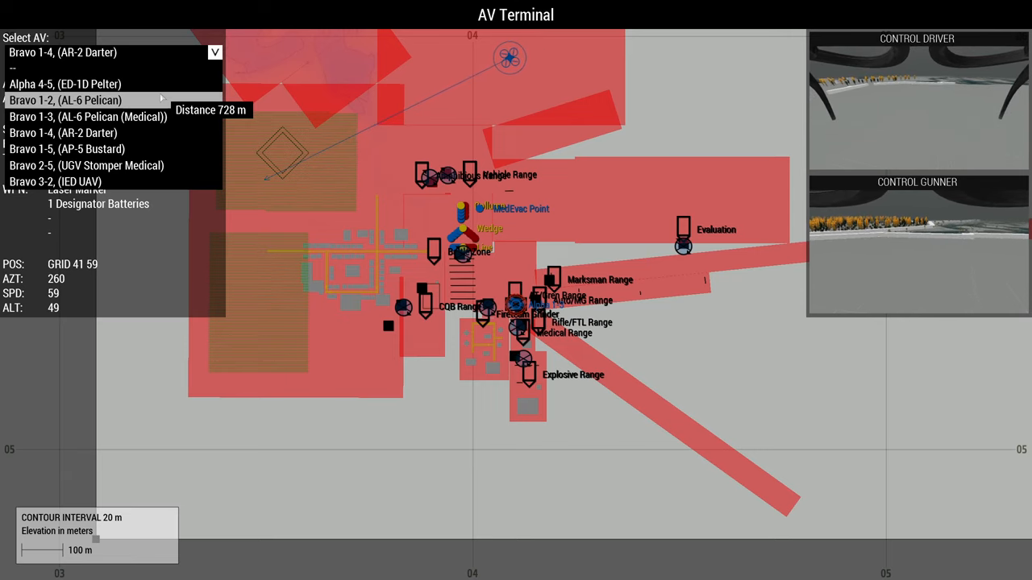
mouse_move(89, 116)
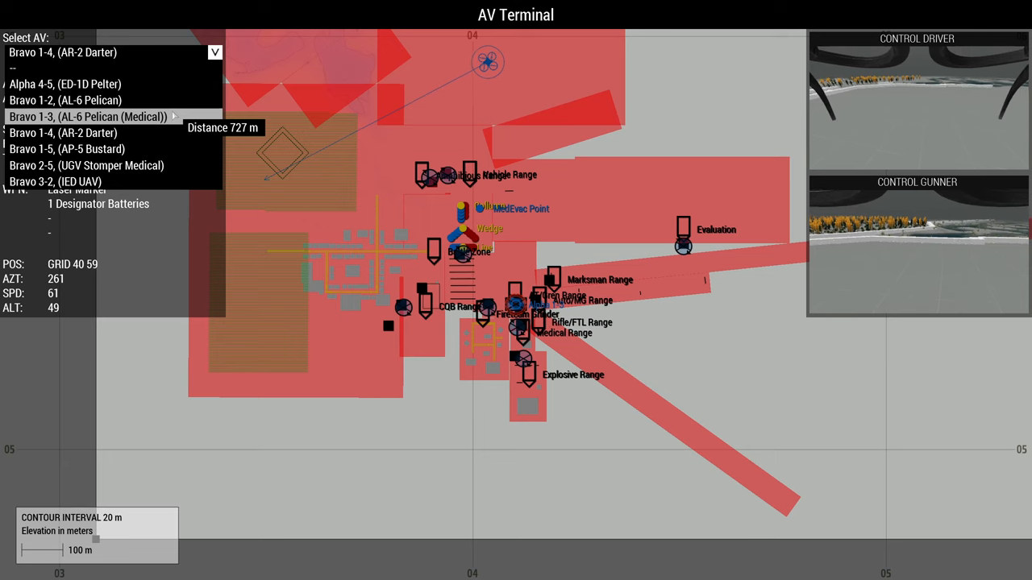
mouse_move(62, 132)
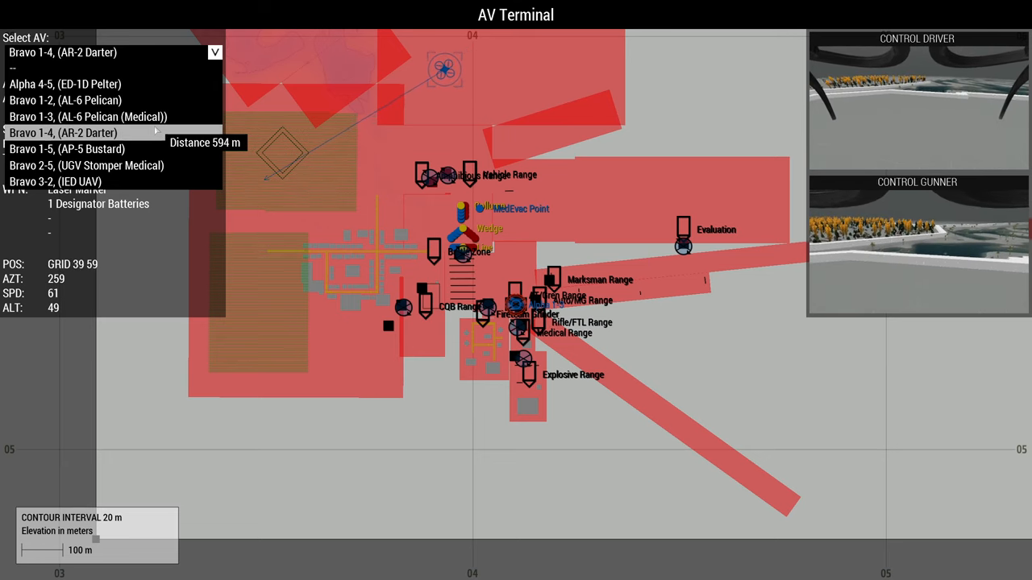
mouse_move(67, 148)
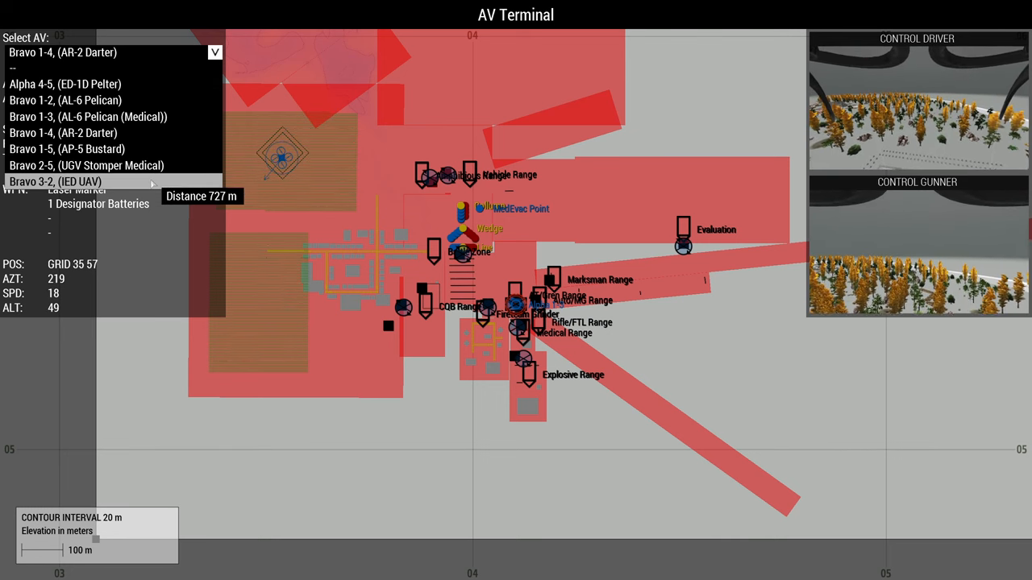
Dismiss the unmanned vehicle list in the UAV terminal.
click(65, 84)
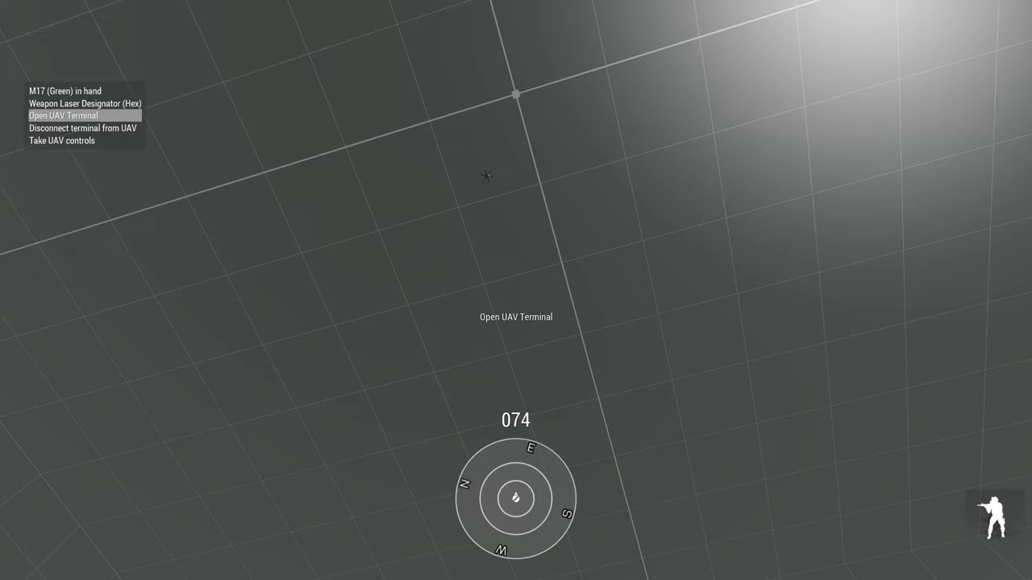
Reopen the UAV terminal with the Bravo 1-4 Darter still connected.
click(64, 115)
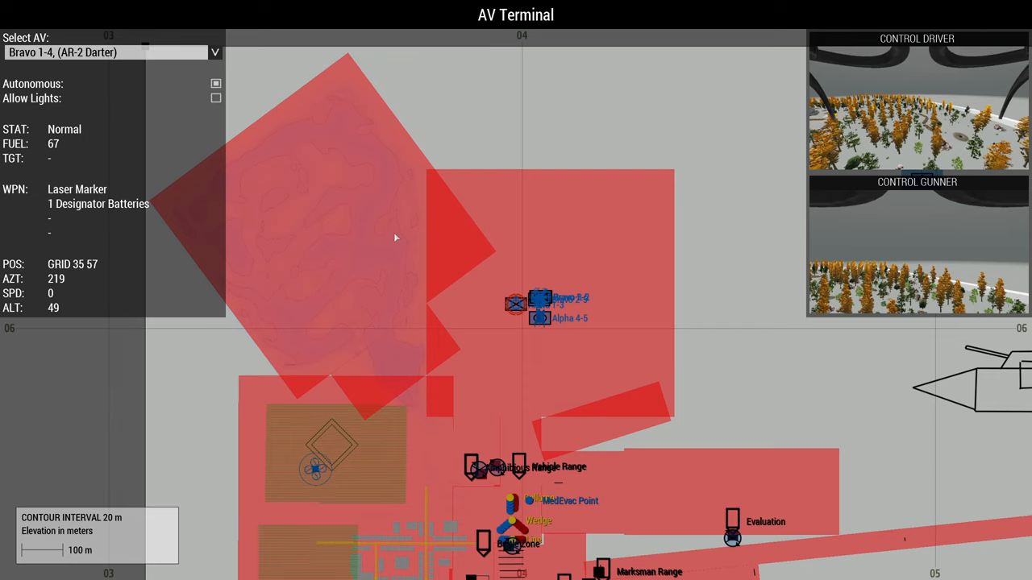
mouse_move(483, 338)
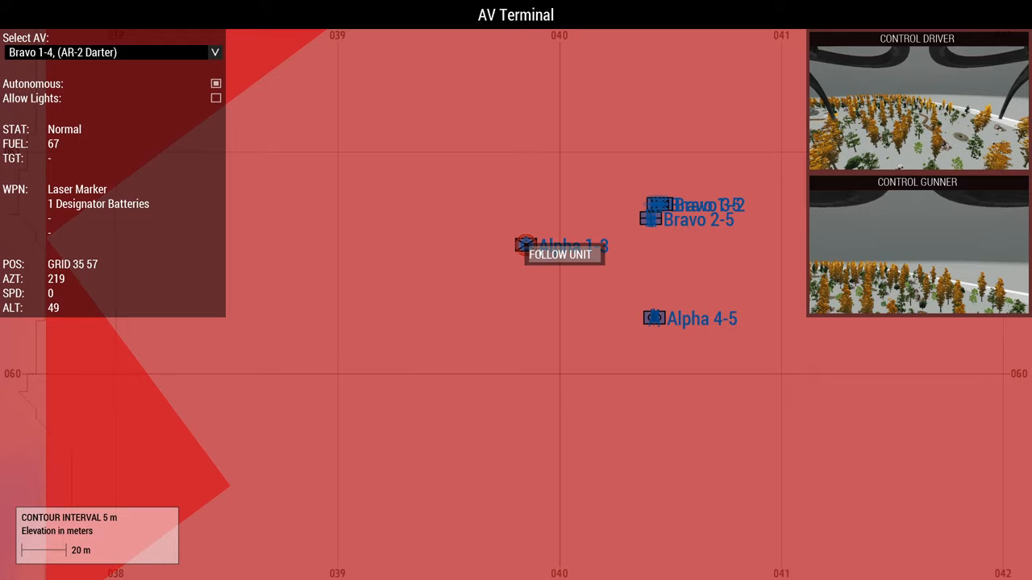
Set the Darter to follow the Alpha 1-3 unit from the terminal map.
click(561, 254)
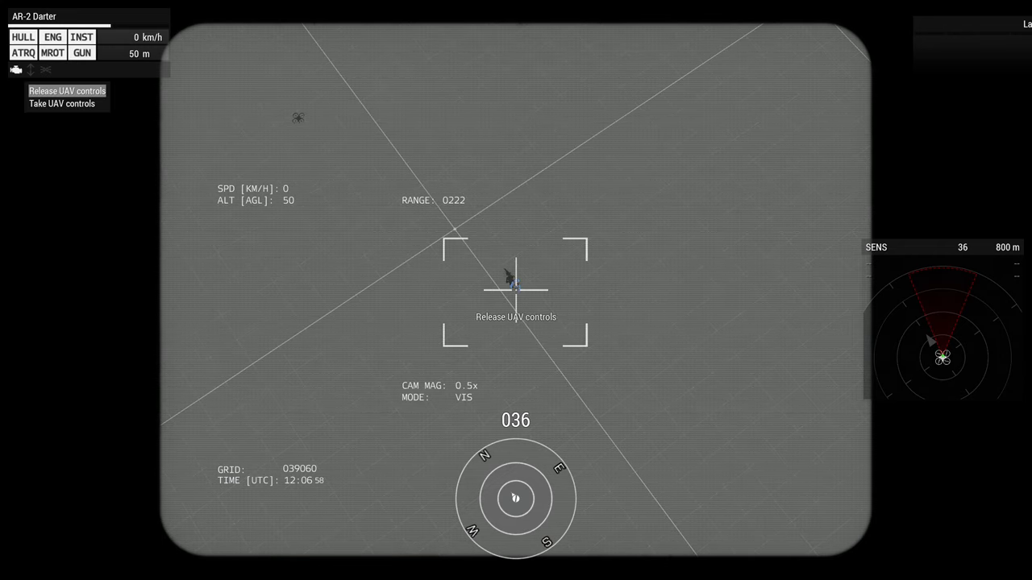
Release direct control of the Darter's camera.
click(67, 90)
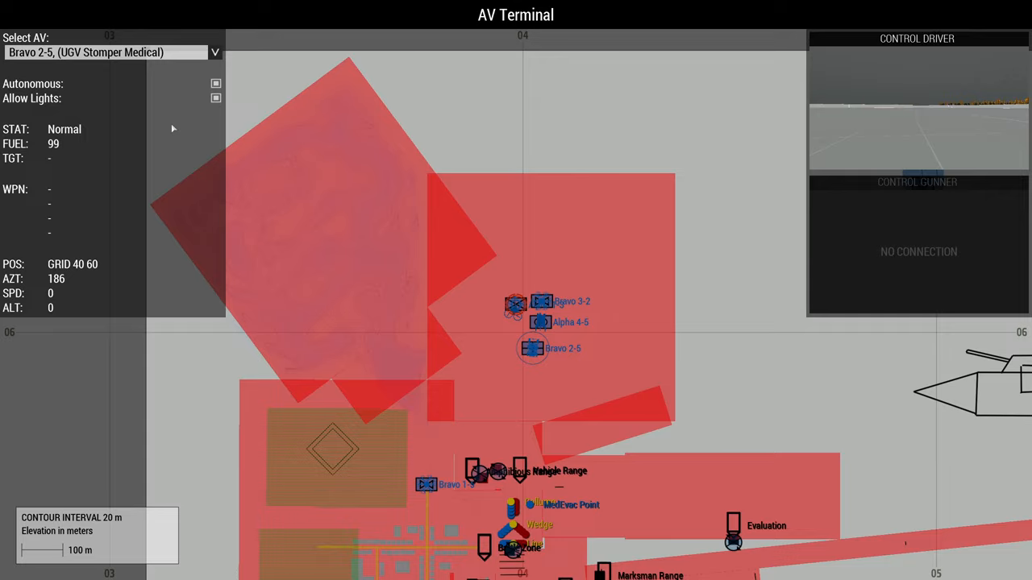
mouse_move(840, 76)
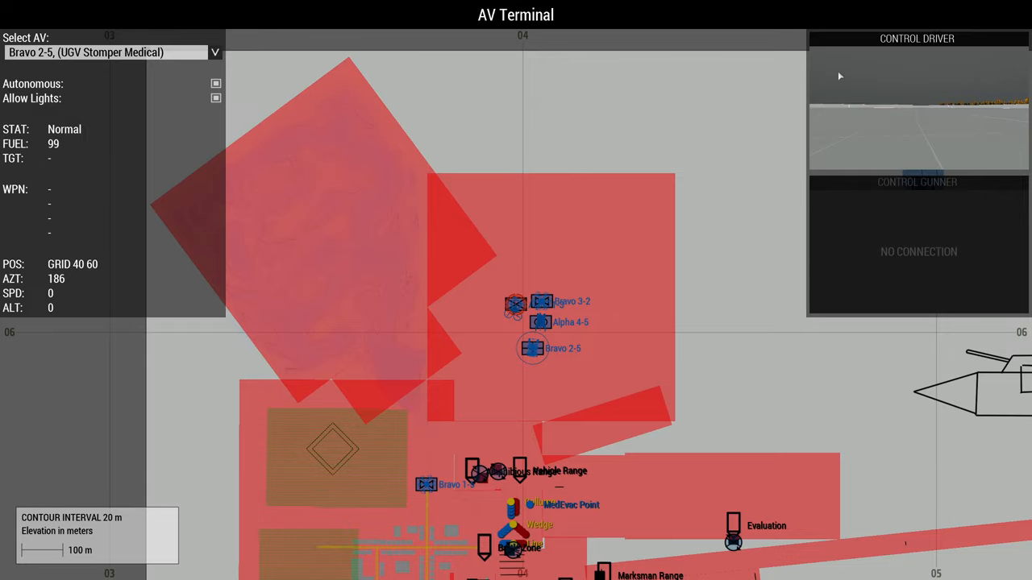
Take driving control of the medical UGV from the UAV terminal.
click(917, 38)
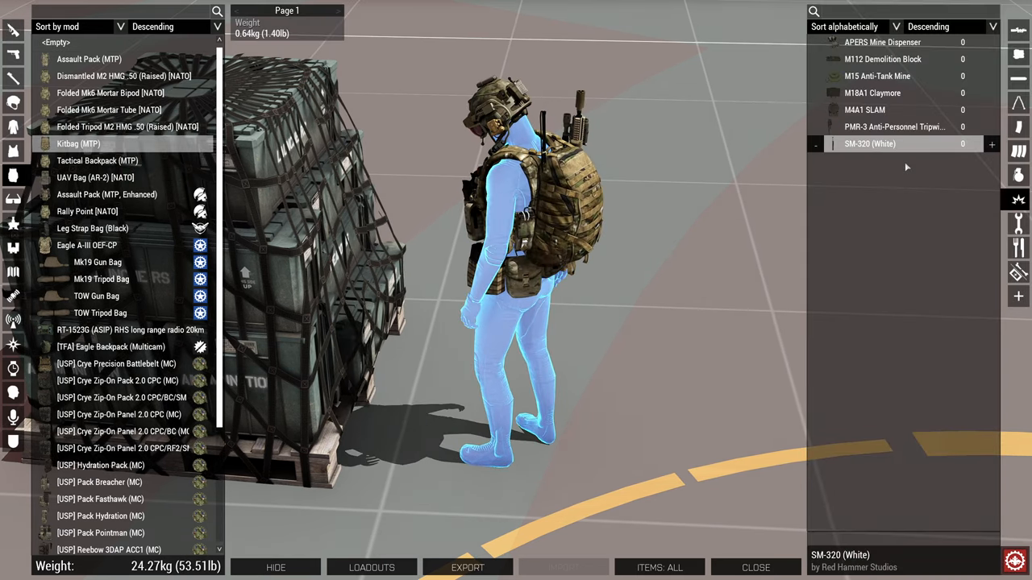
Add one SM-320 charge, a PMR-3 tripwire mine and an M18A1 Claymore to the inventory.
click(991, 143)
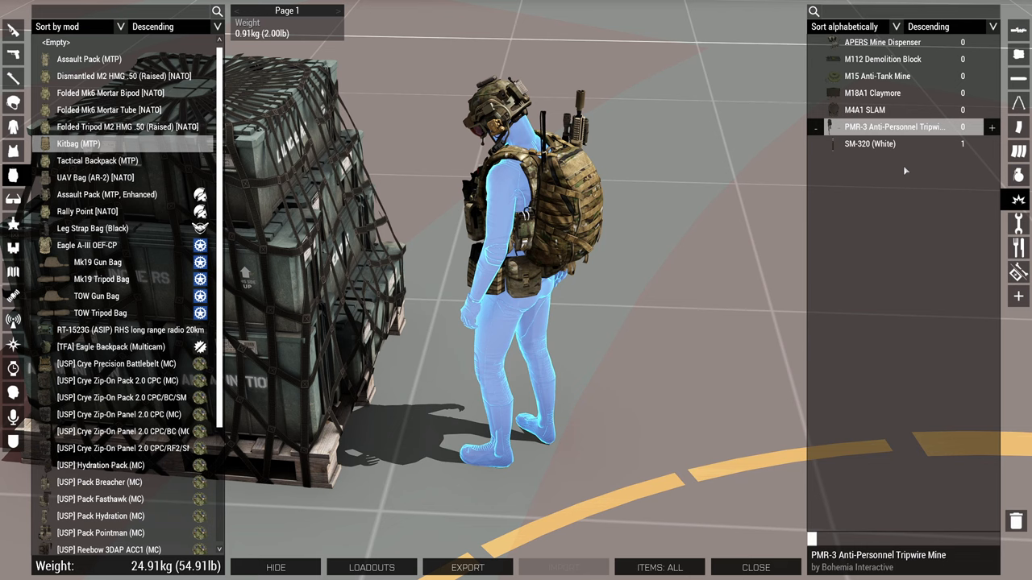
click(992, 126)
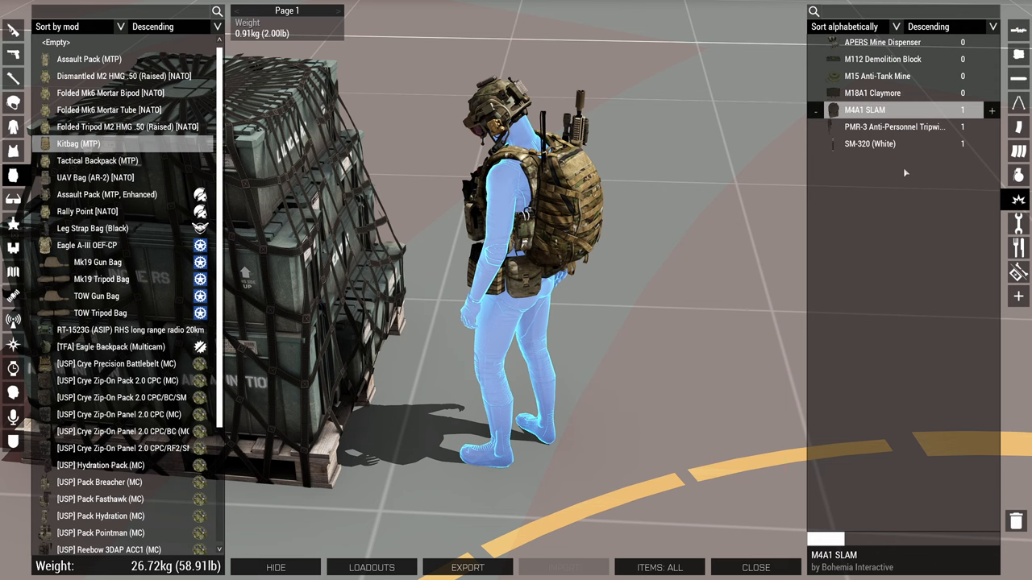
click(873, 93)
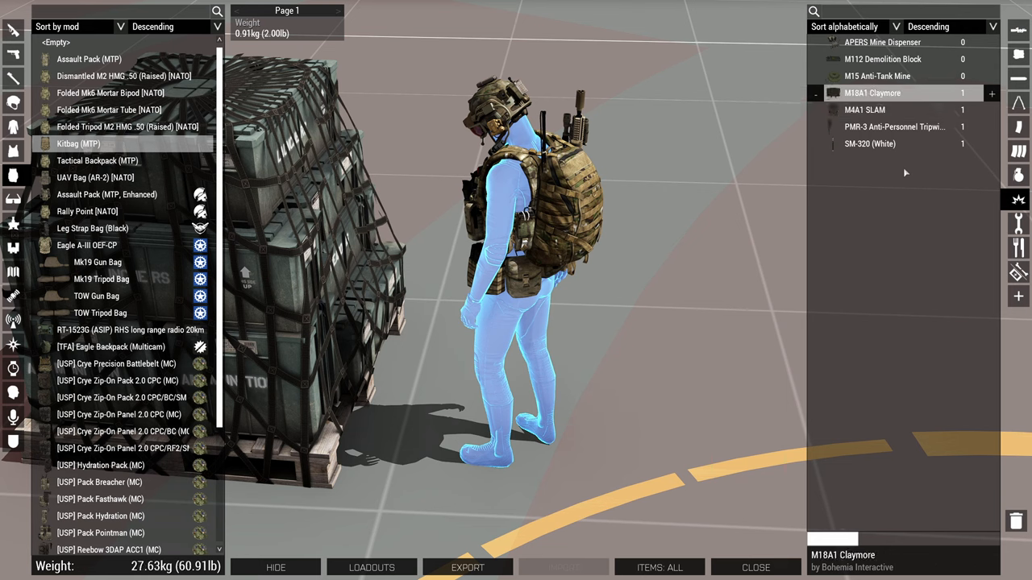
mouse_move(927, 194)
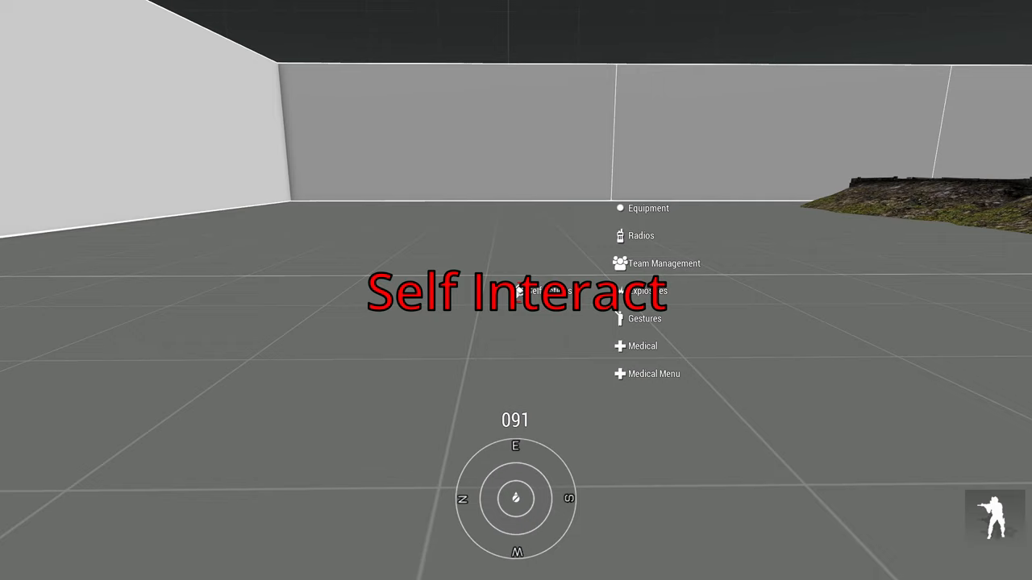
Open the Explosives options in the self-interaction menu.
click(648, 291)
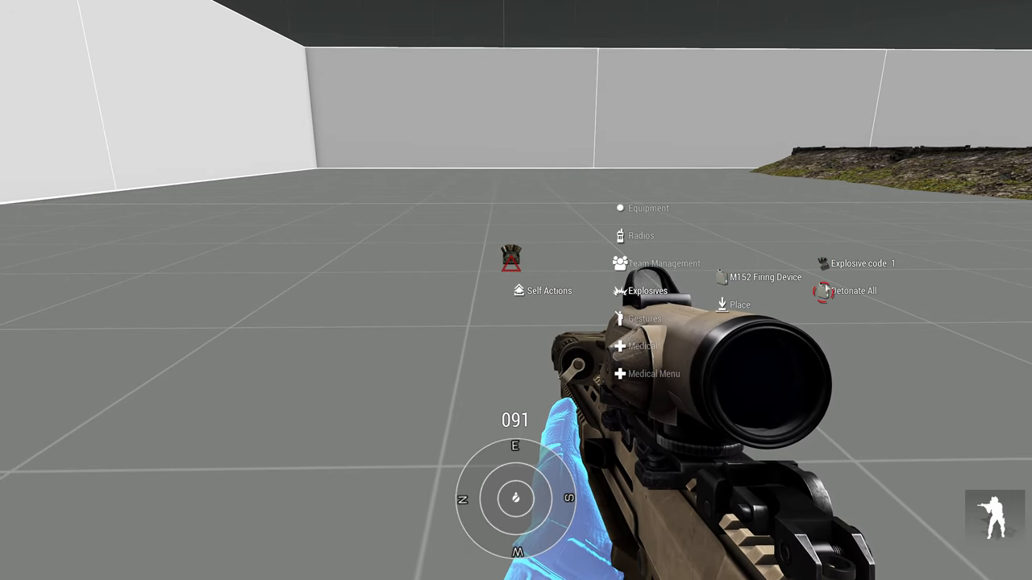
Detonate all placed charges with Detonate All.
click(855, 291)
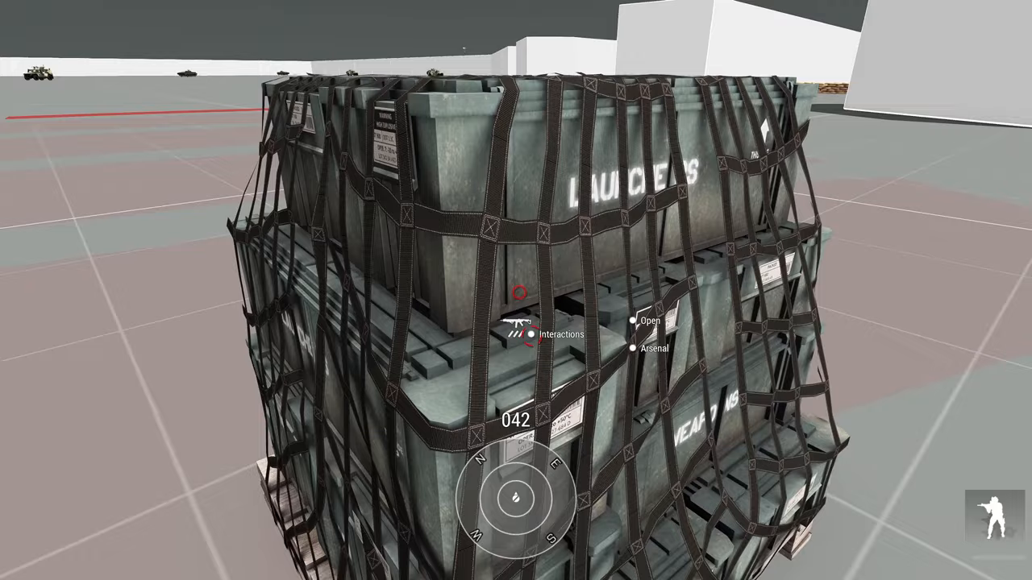
Open the crate's arsenal and return to the game carrying the Mk19 gun bag.
click(653, 349)
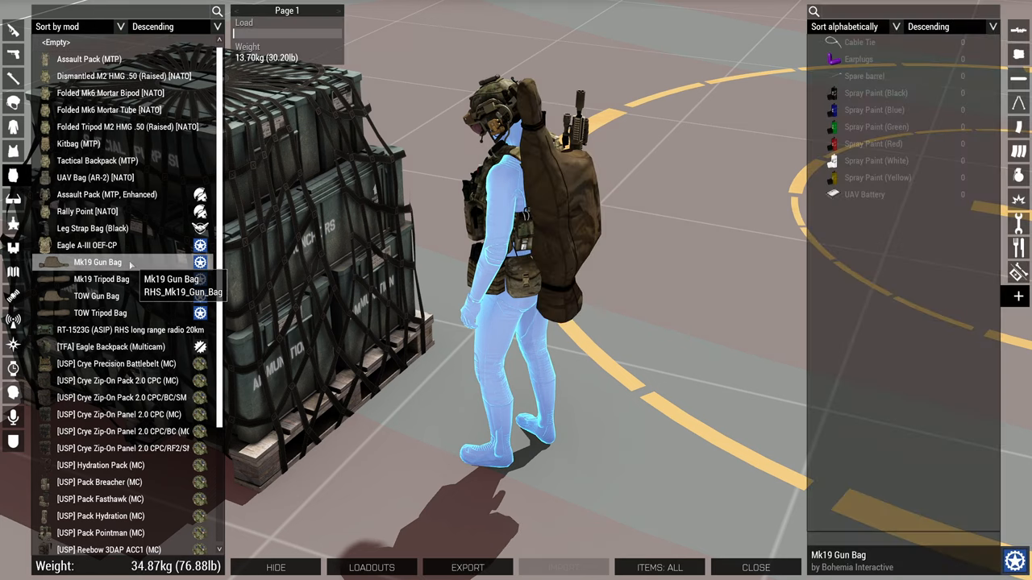
click(755, 568)
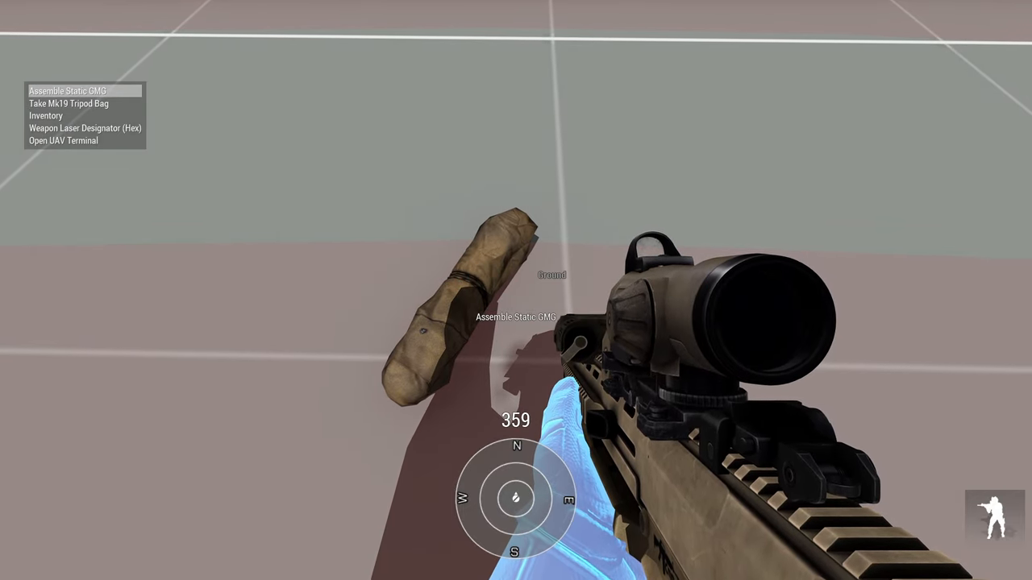
Choose Assemble Static GMG on the Mk19 tripod bag.
click(68, 90)
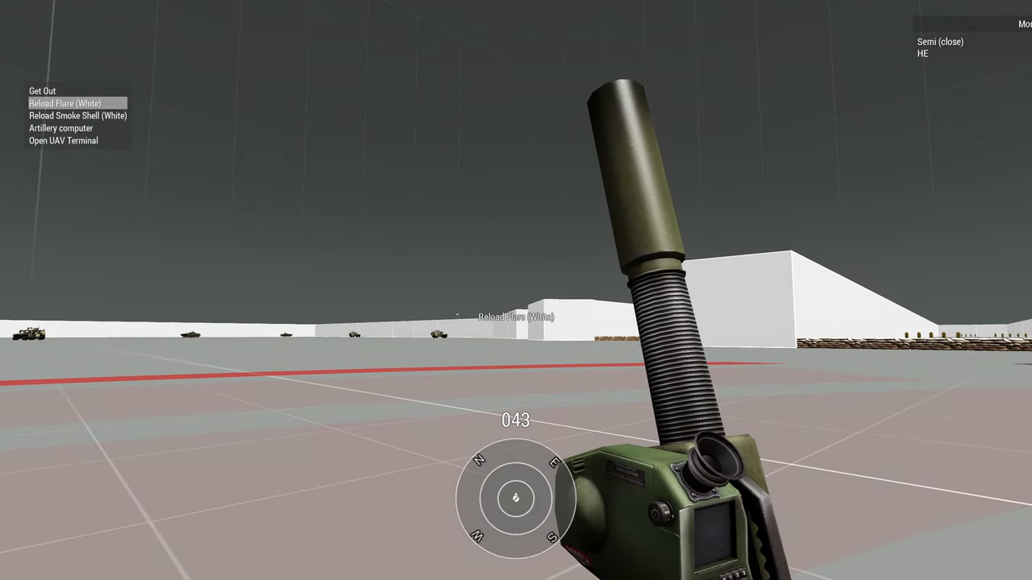
Open the Mk6 mortar's artillery computer from the action menu.
click(60, 129)
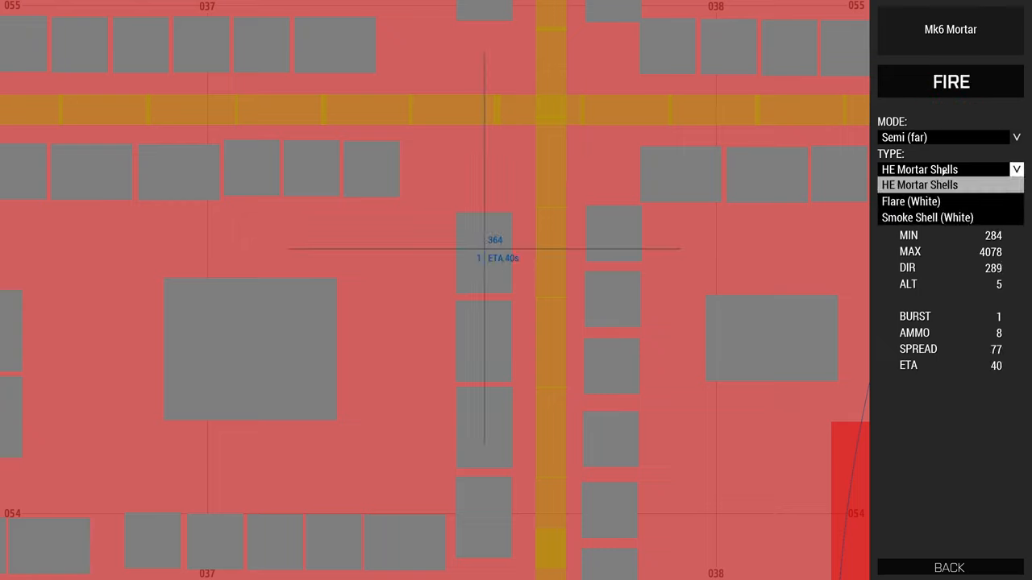
Select HE Mortar Shells and fire four rounds at grid 038054.
click(919, 185)
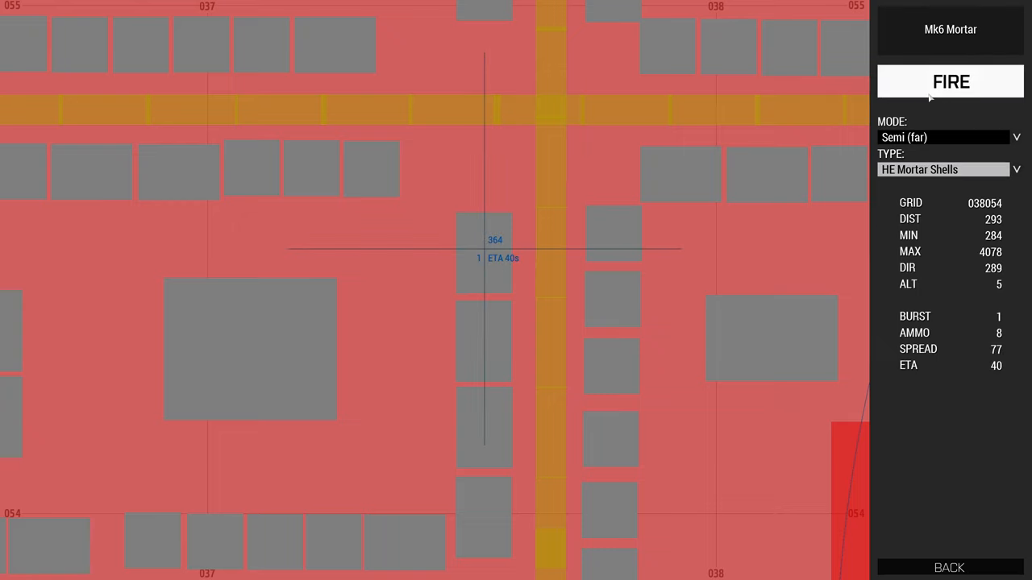
click(950, 81)
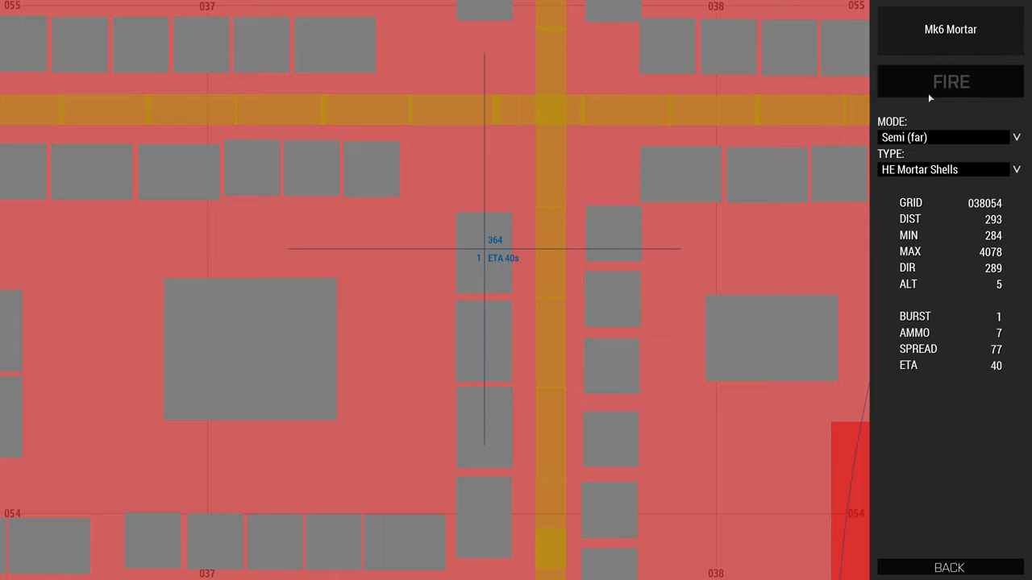
click(950, 82)
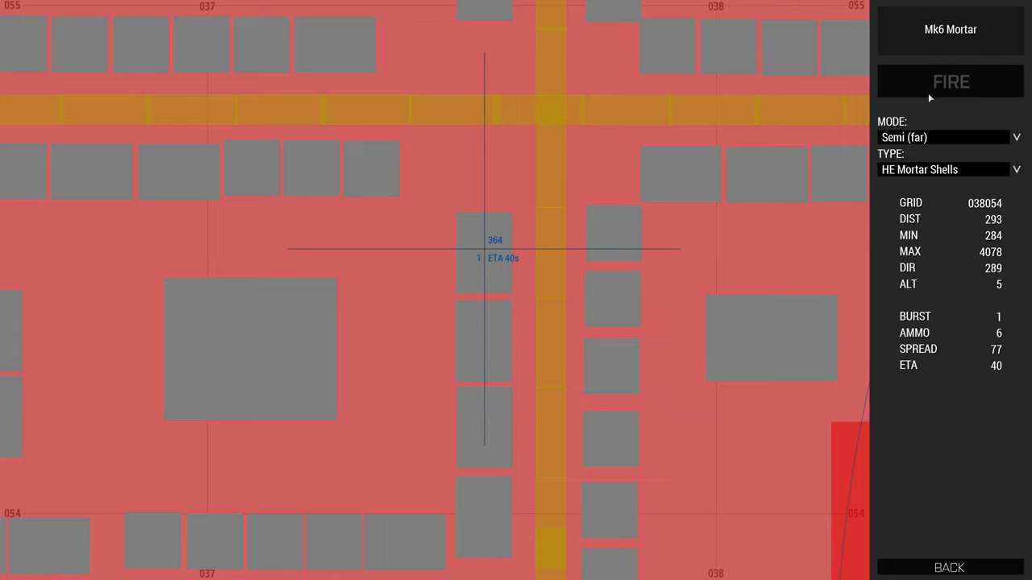
click(950, 82)
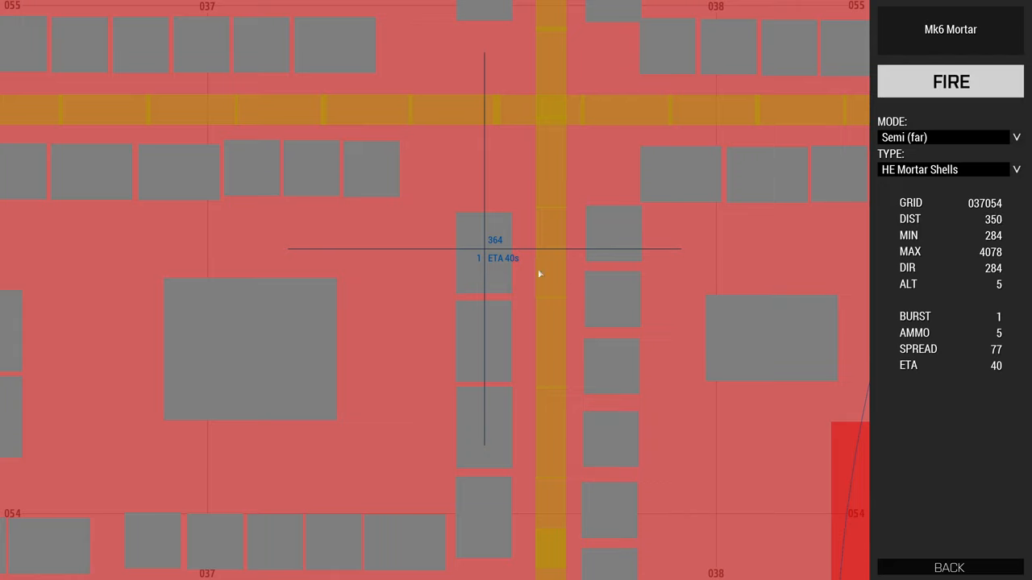
mouse_move(512, 268)
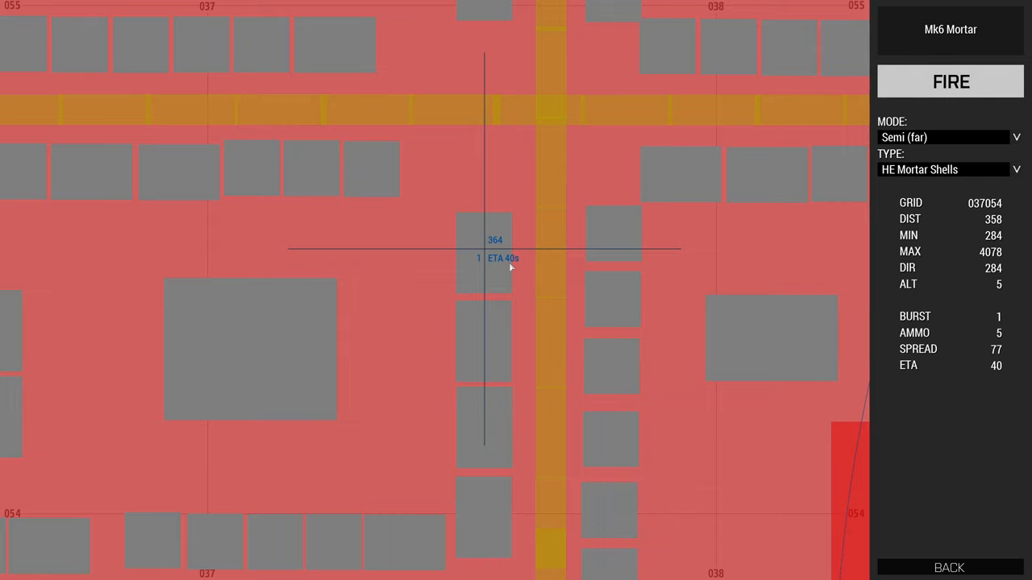
click(950, 81)
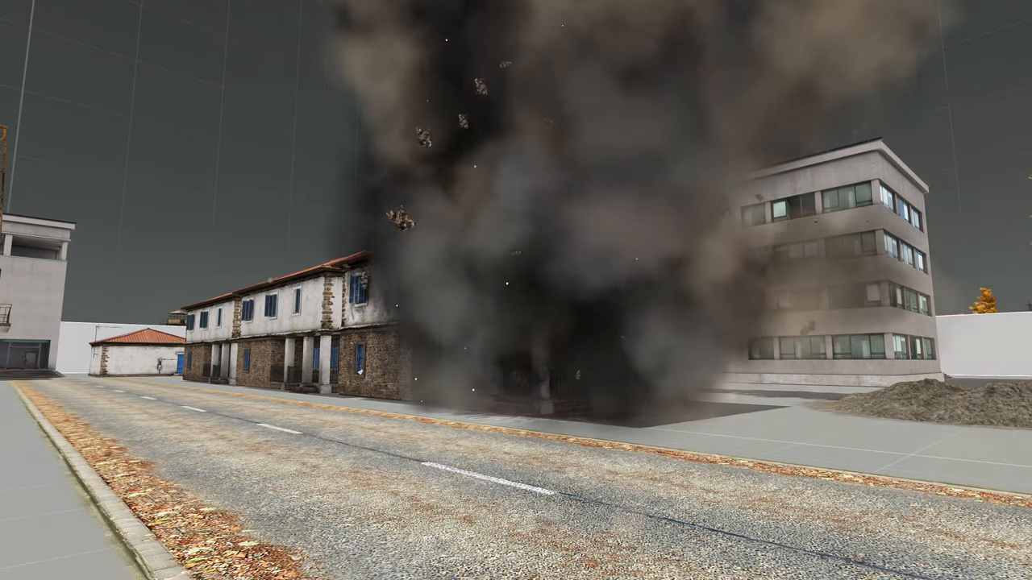